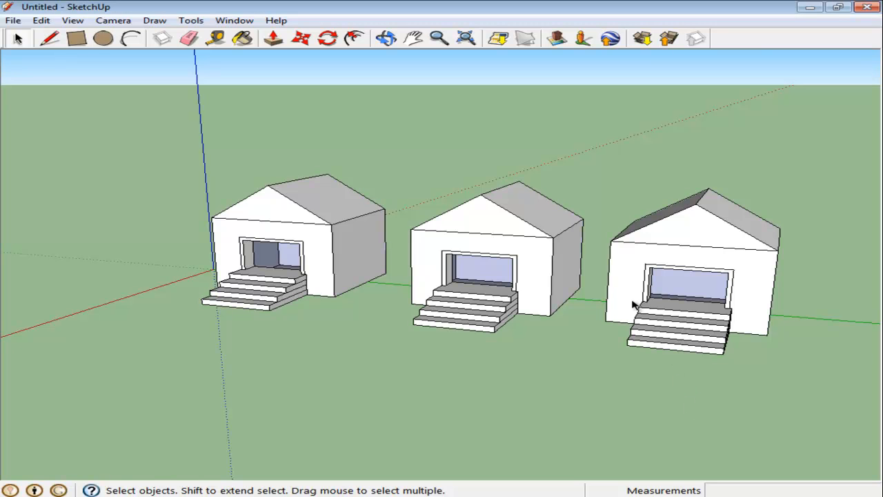
# - Select the right-hand house group as the one to work on
pyautogui.click(690, 276)
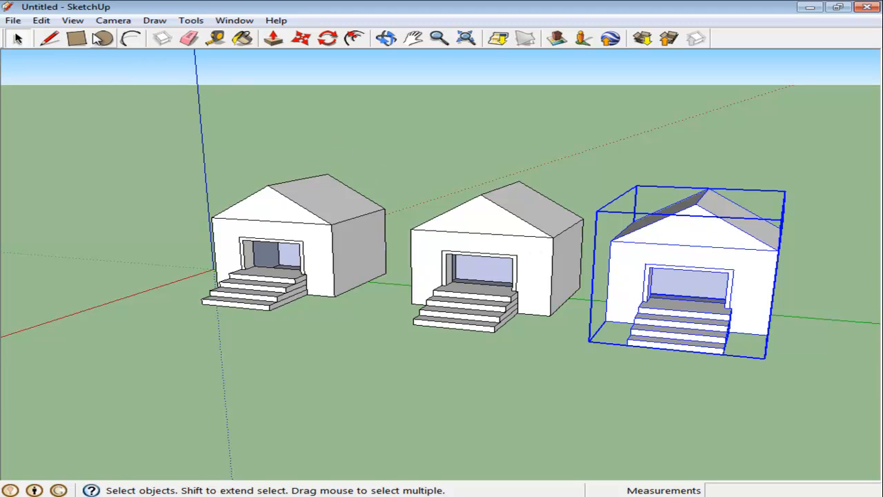
pyautogui.click(42, 21)
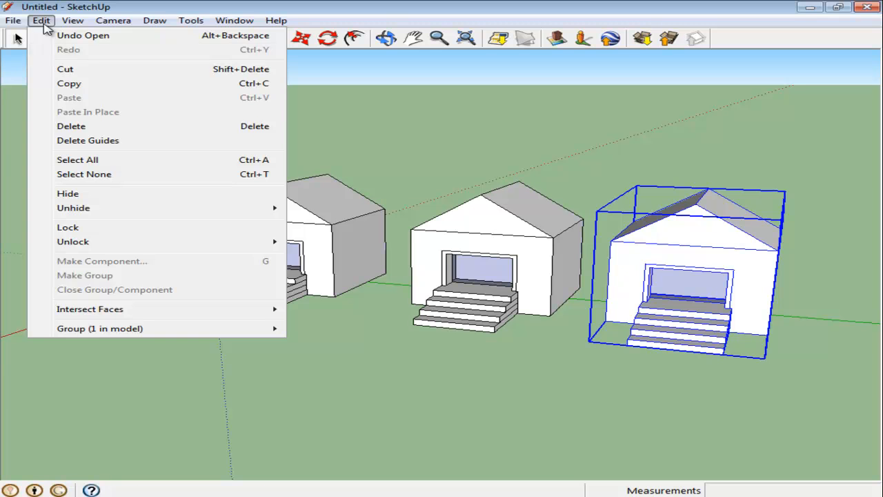
pyautogui.moveTo(408, 234)
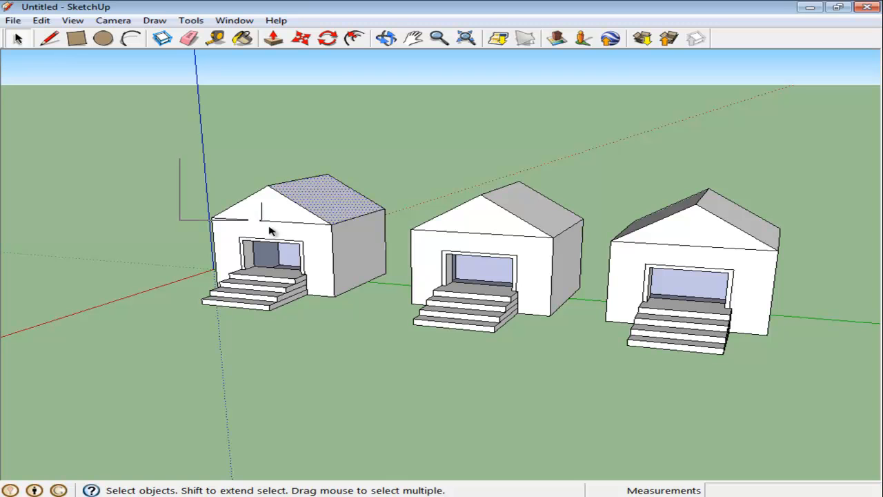
pyautogui.rightClick(269, 232)
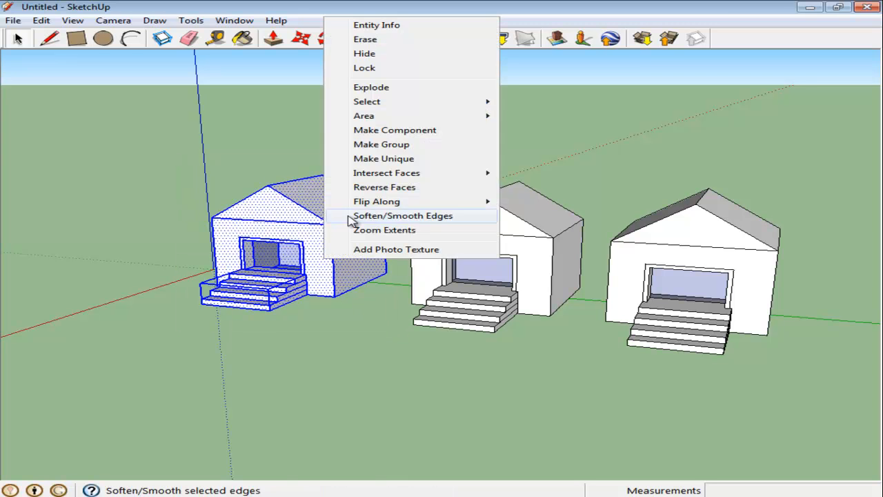
pyautogui.click(403, 215)
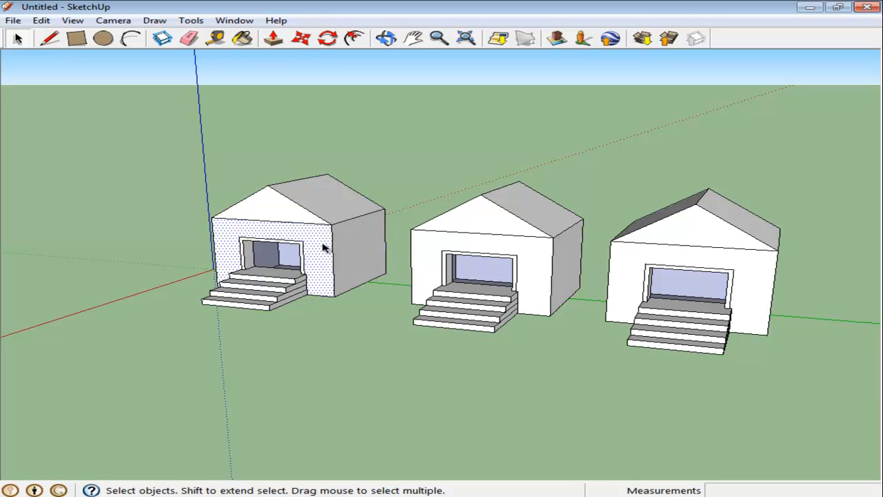
pyautogui.moveTo(338, 138)
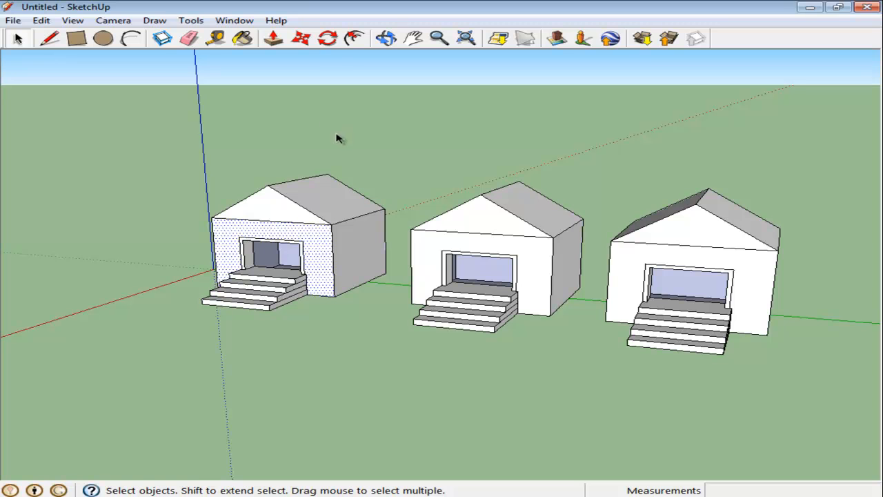
pyautogui.click(300, 38)
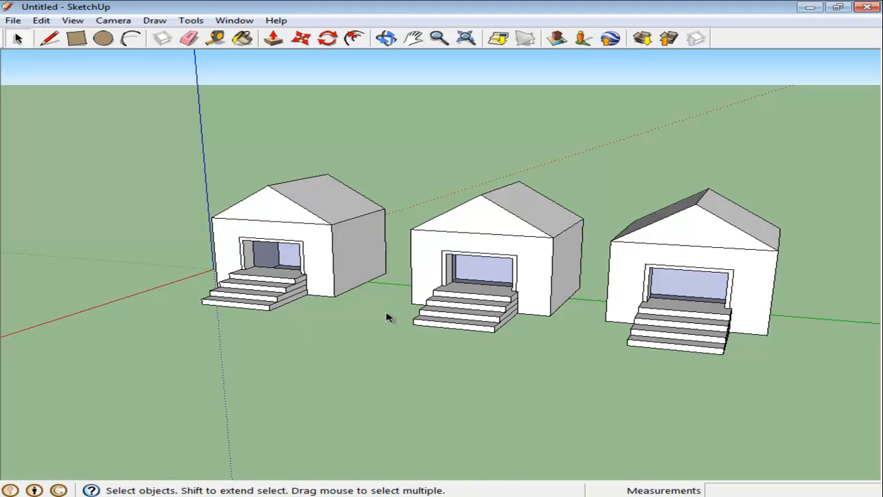
# - Select the locked middle house and unlock all locked geometry via Edit > Unlock > All
pyautogui.click(420, 251)
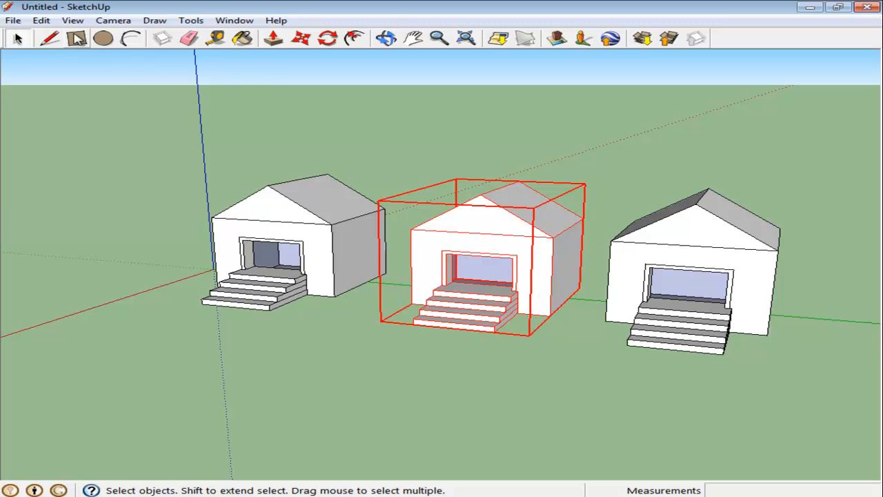
pyautogui.click(41, 21)
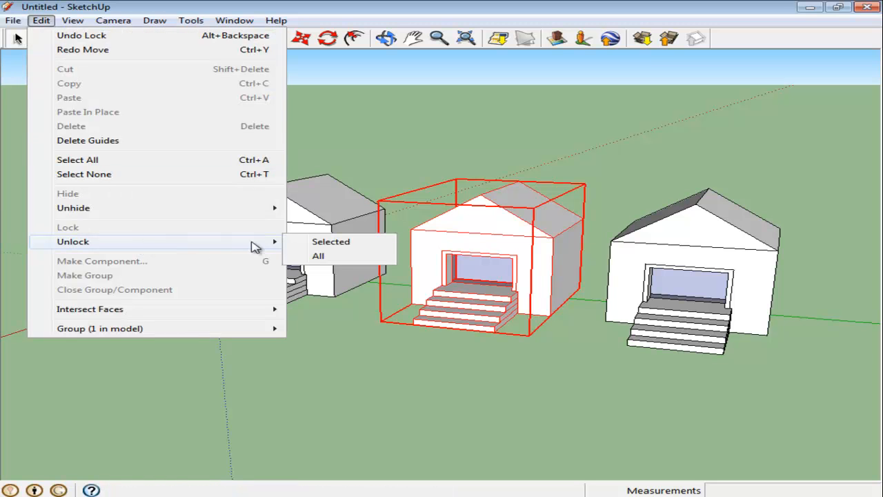
pyautogui.moveTo(317, 255)
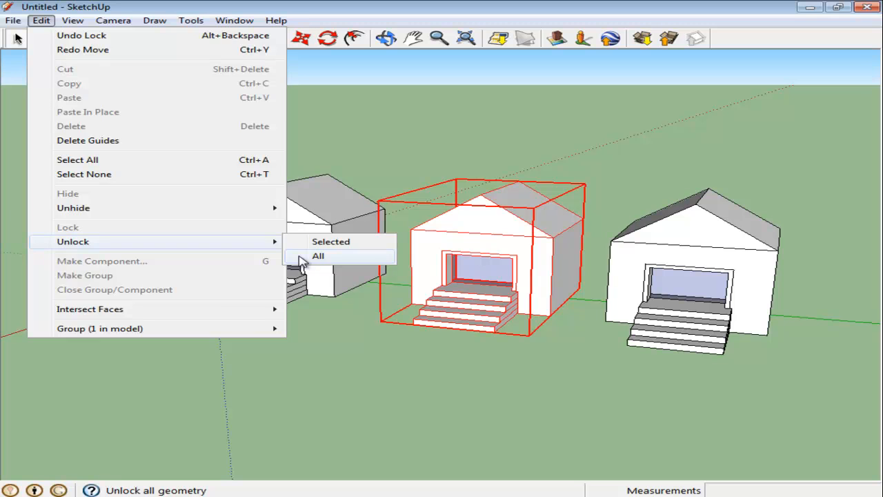
pyautogui.click(318, 255)
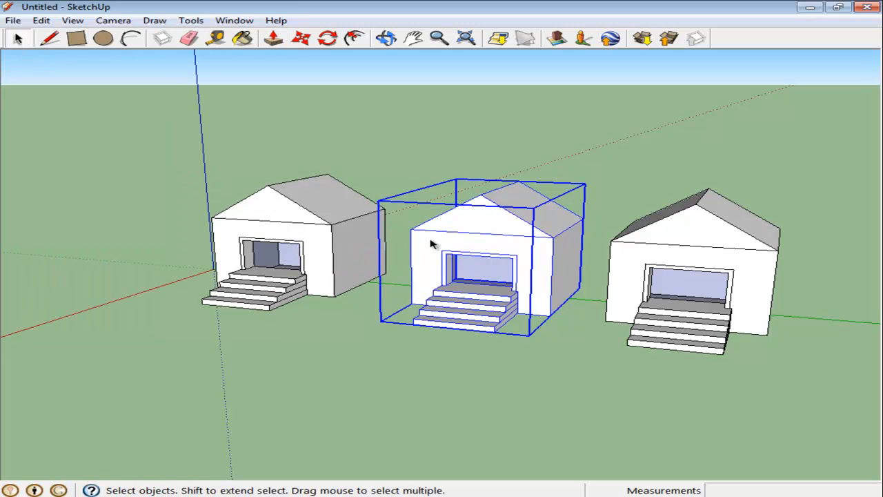
# - Hide the middle house, leaving only the left and right houses visible
pyautogui.click(41, 21)
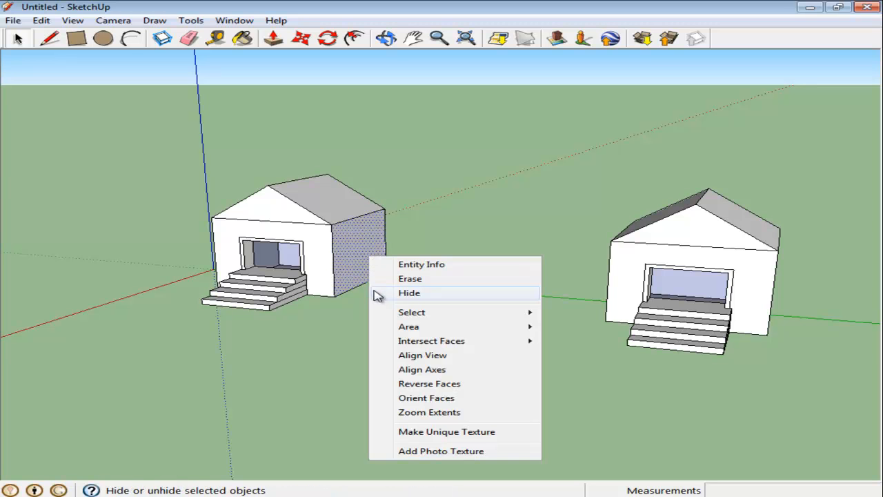
pyautogui.click(409, 293)
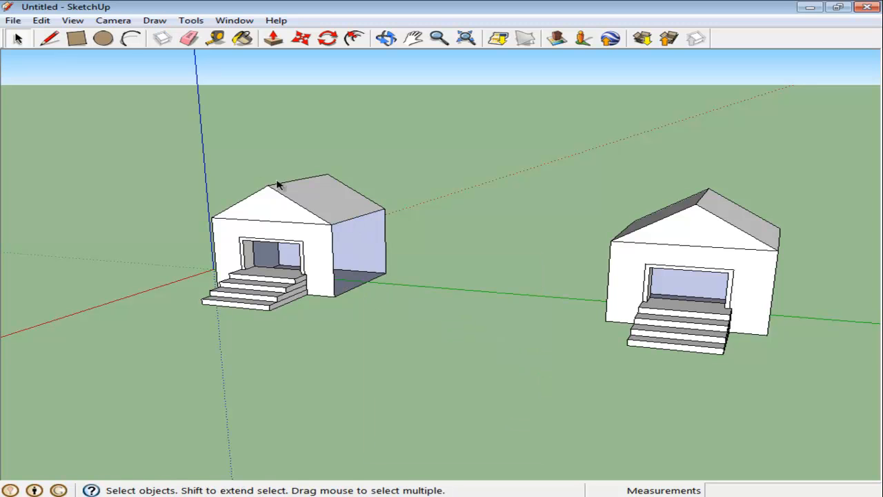
# - Unhide all geometry so the middle house reappears, then select the left house
pyautogui.click(41, 21)
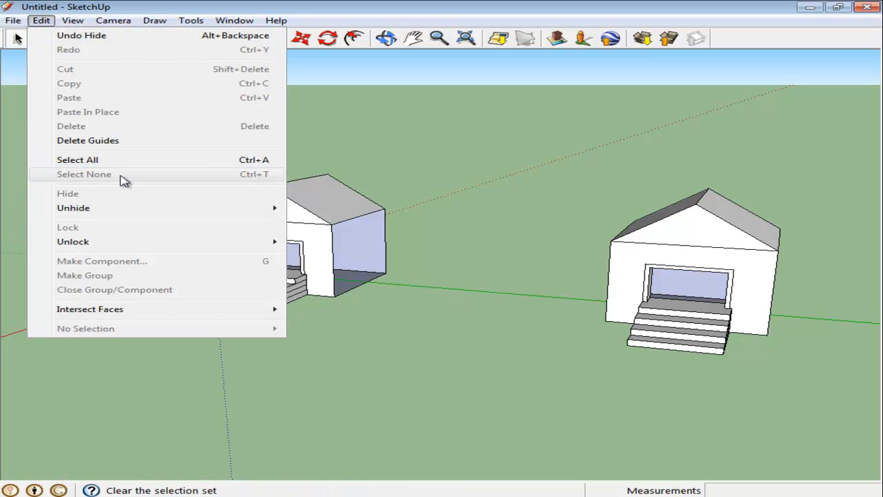
pyautogui.moveTo(73, 207)
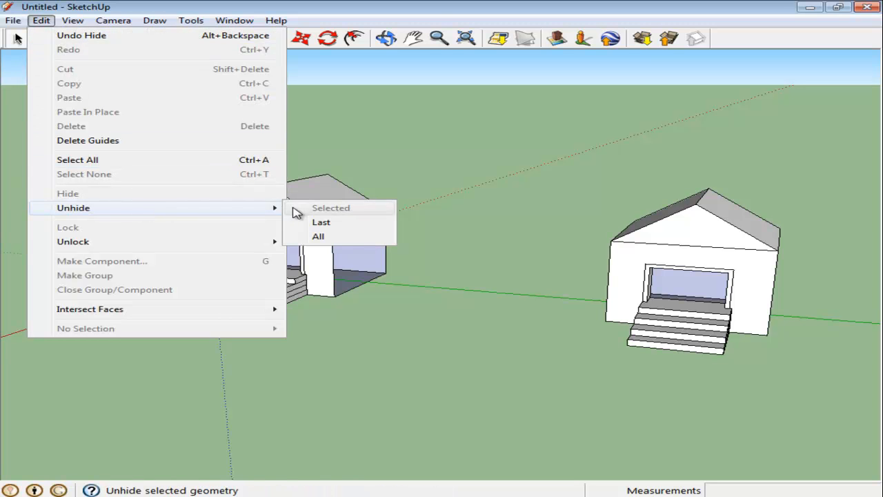
pyautogui.moveTo(317, 236)
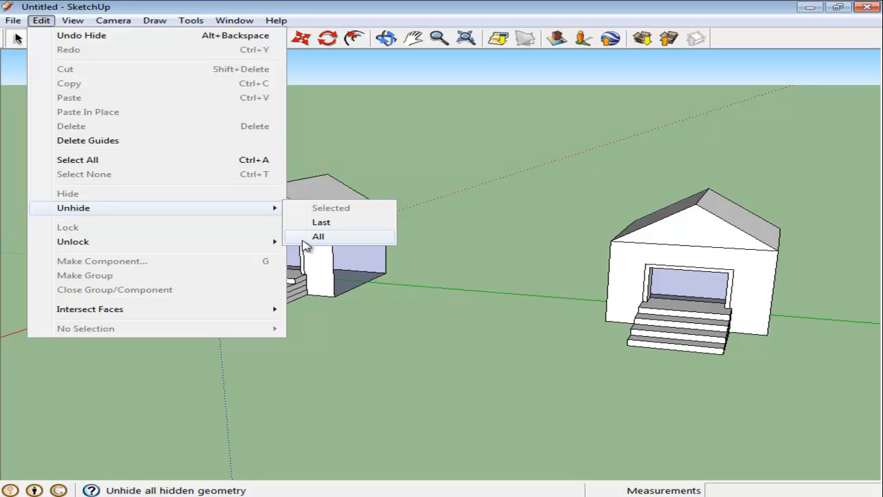
pyautogui.click(317, 236)
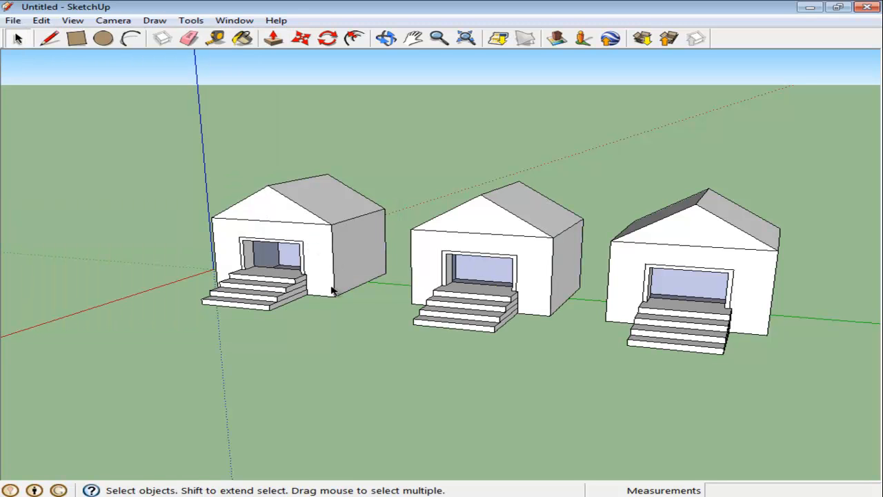
pyautogui.moveTo(372, 354)
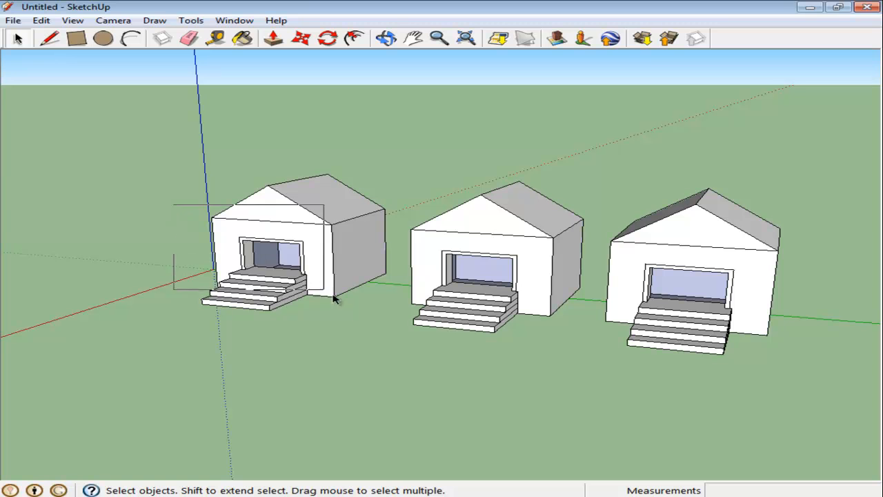
pyautogui.click(276, 263)
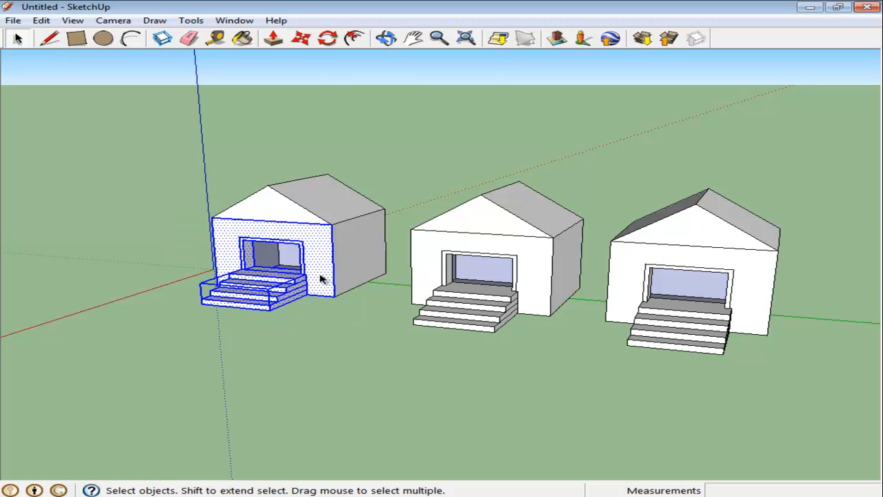